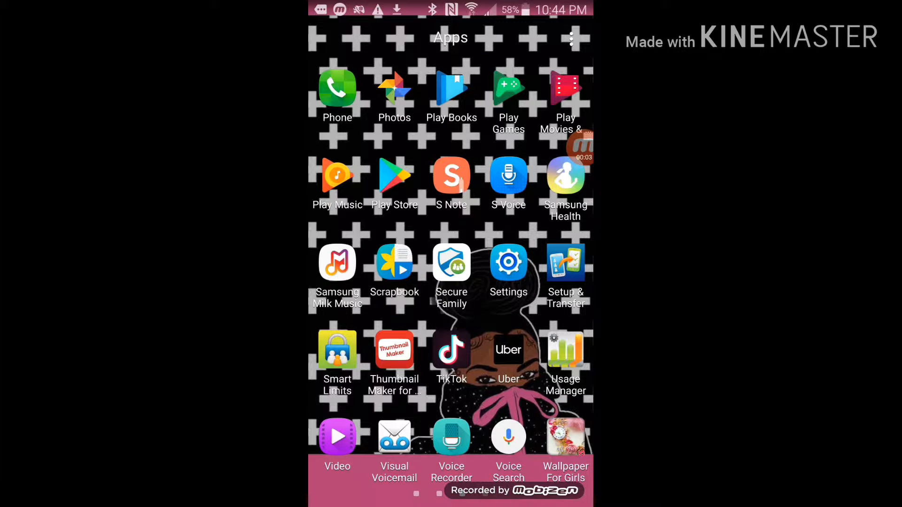
# Step: Page through the app drawer until the Intro Maker icon is in view
pyautogui.hscroll(3)
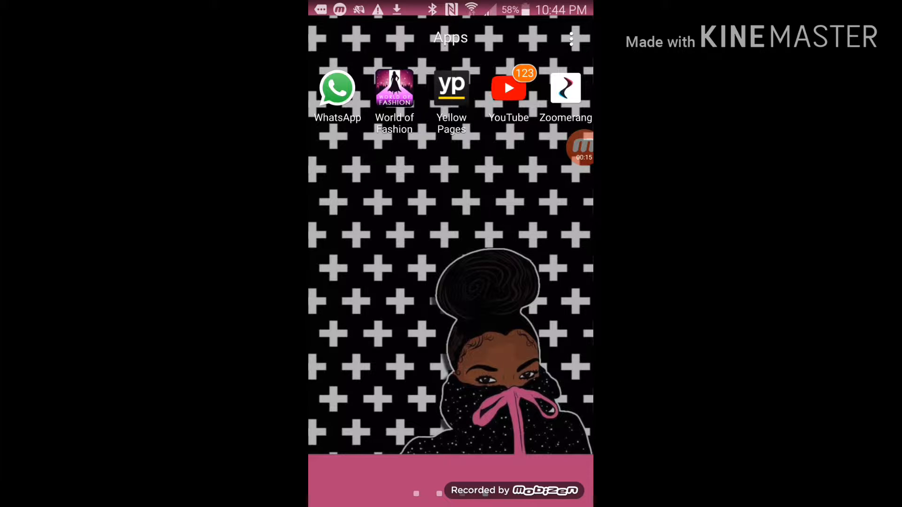
pyautogui.scroll(-3)
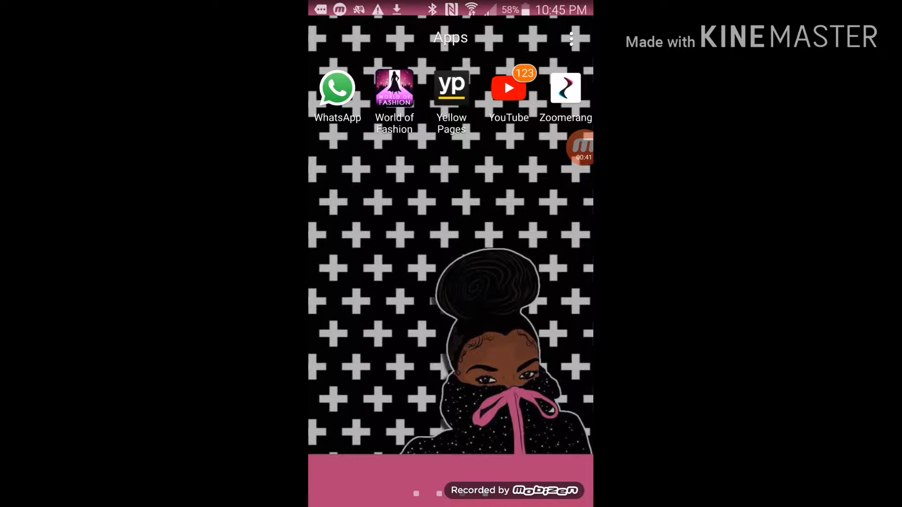
pyautogui.scroll(-3)
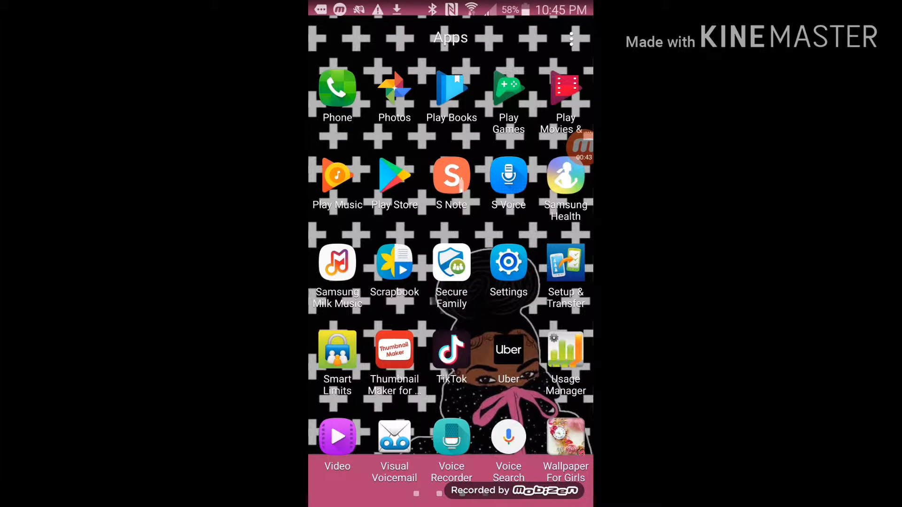
pyautogui.hscroll(-3)
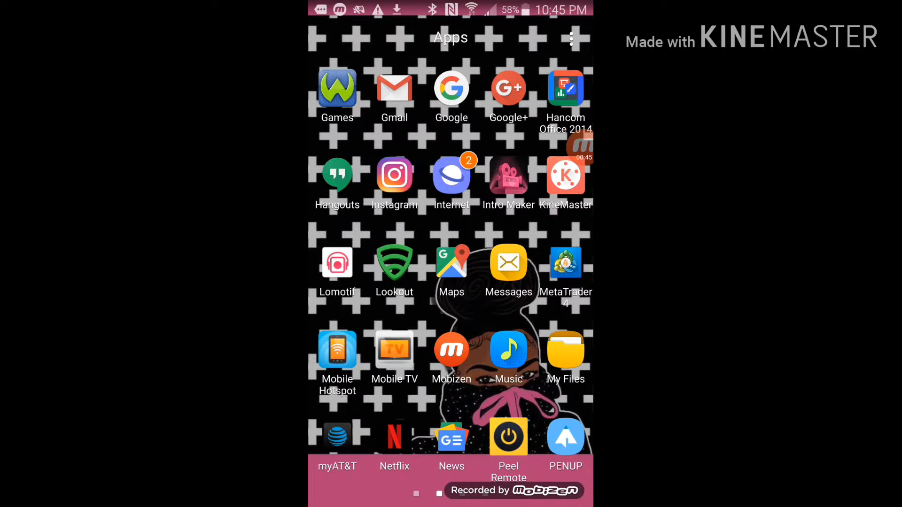
# Step: Launch Intro Maker, start editing the Make Awesome Video template, then back out of the editor
pyautogui.click(508, 175)
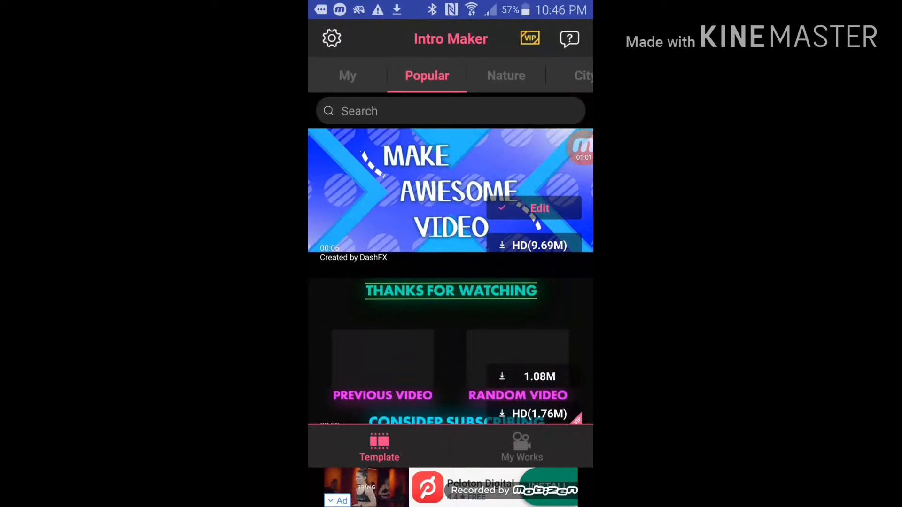
pyautogui.scroll(-3)
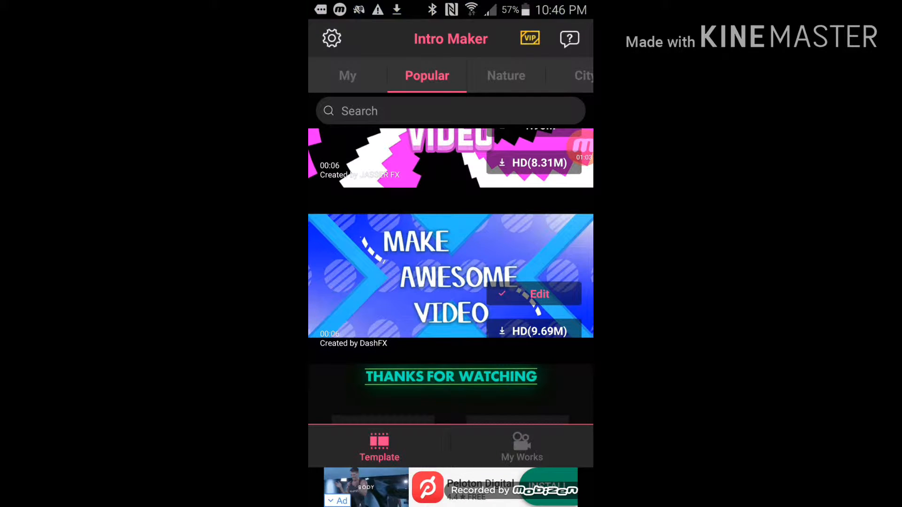
pyautogui.click(539, 294)
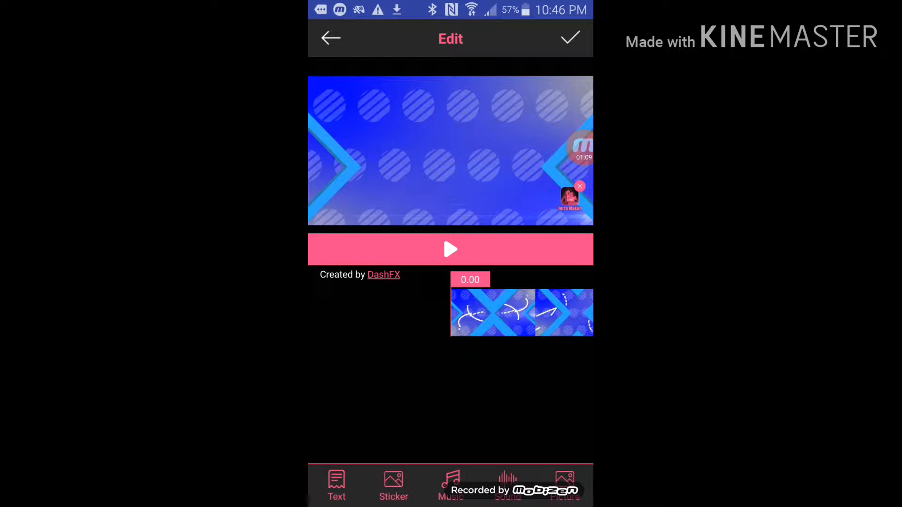
pyautogui.click(329, 38)
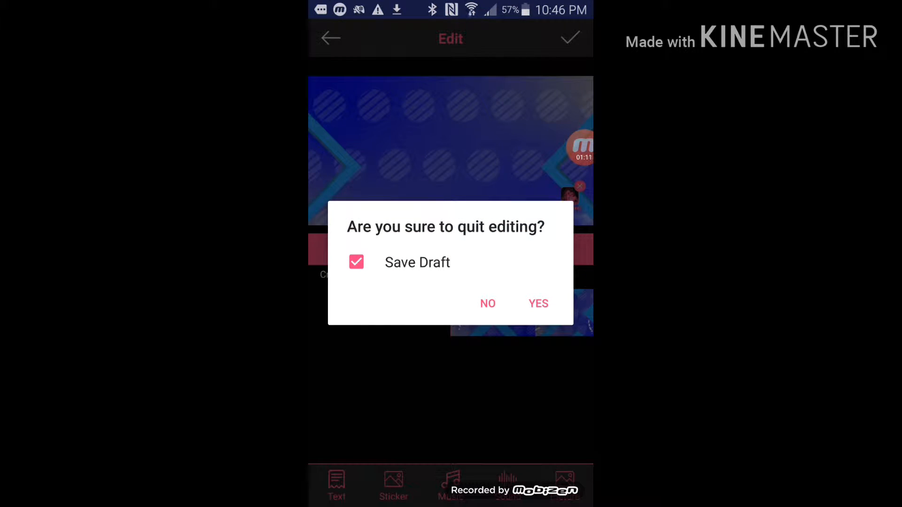
# Step: Confirm quitting the editor and play the saved SHENYA4EVER HI intro in Gallery
pyautogui.click(537, 303)
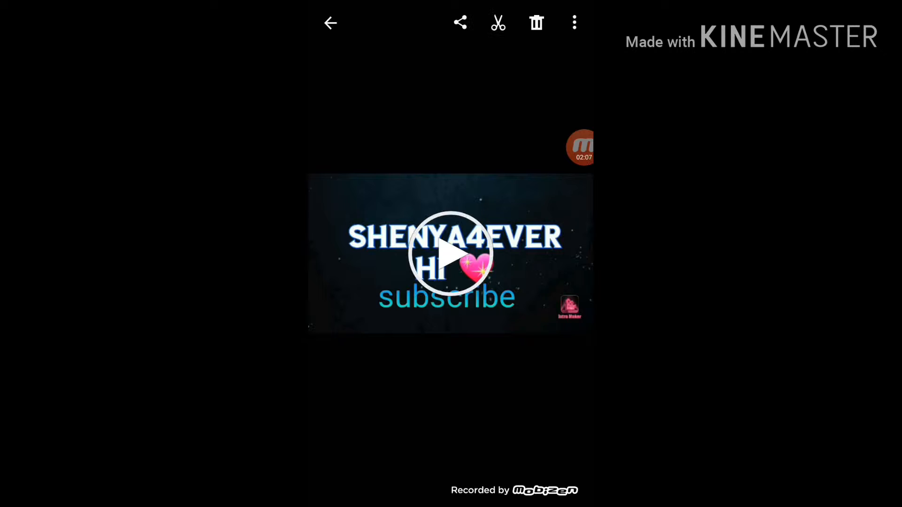
pyautogui.click(450, 253)
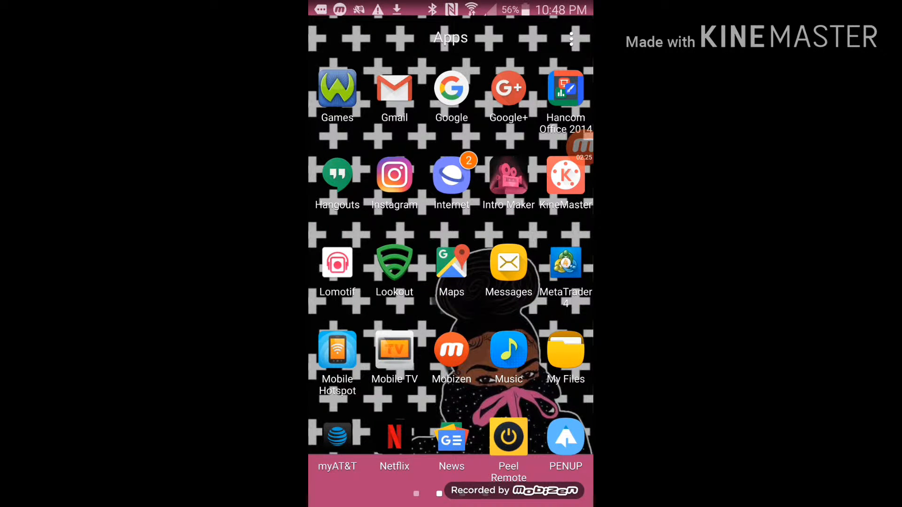
# Step: Reopen the Make Awesome Video template and replace the title with 'shenya4ever HI'
pyautogui.click(508, 175)
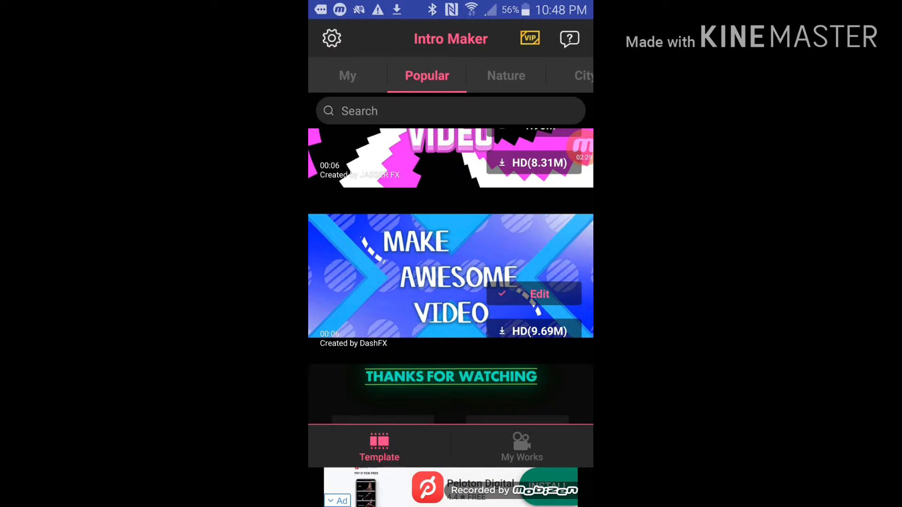
pyautogui.click(538, 294)
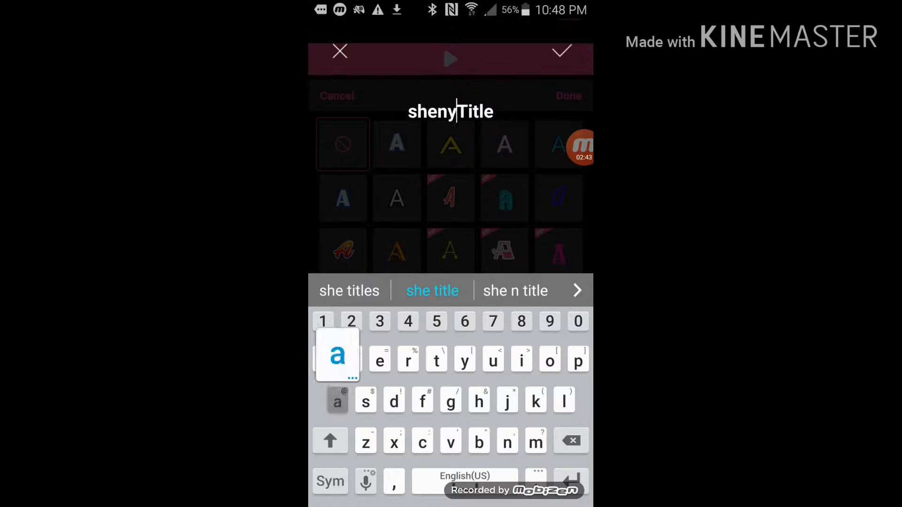
pyautogui.write('a')
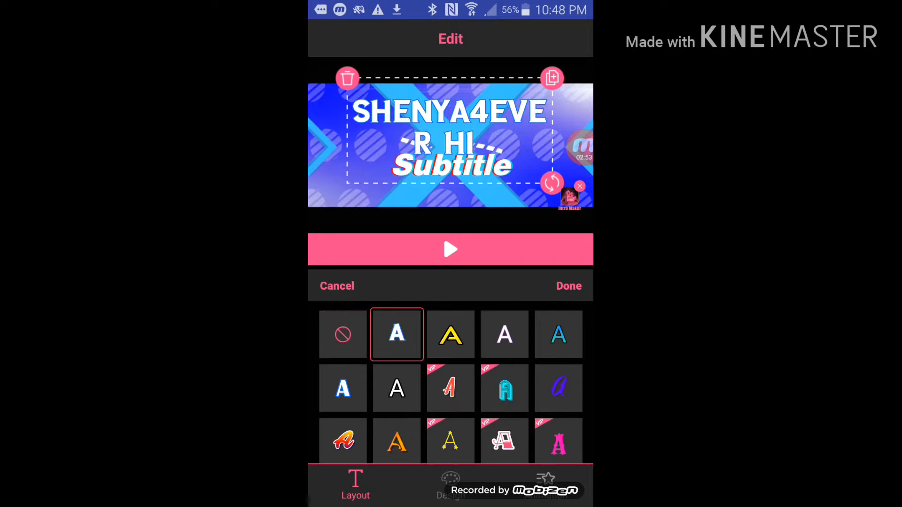
# Step: Try yellow and white lettering styles, settle on the teal one, and move to the Subtitle field
pyautogui.click(450, 334)
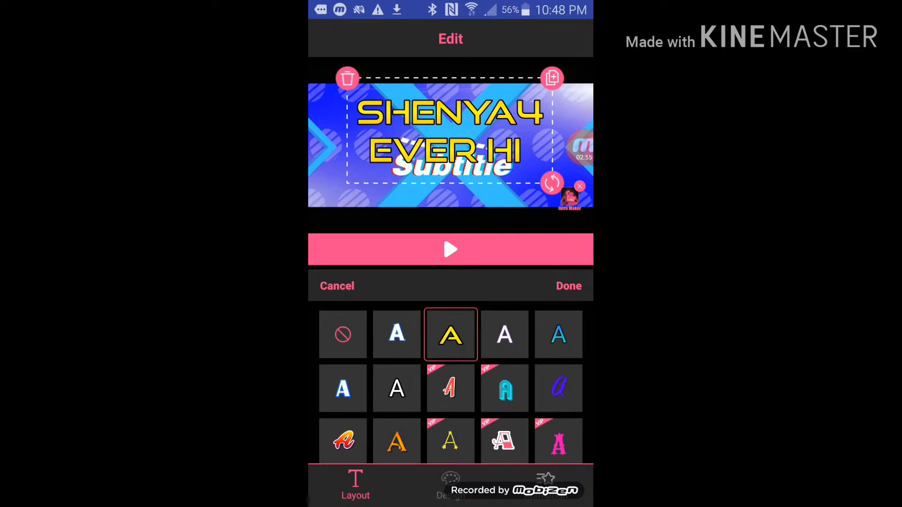
pyautogui.click(395, 334)
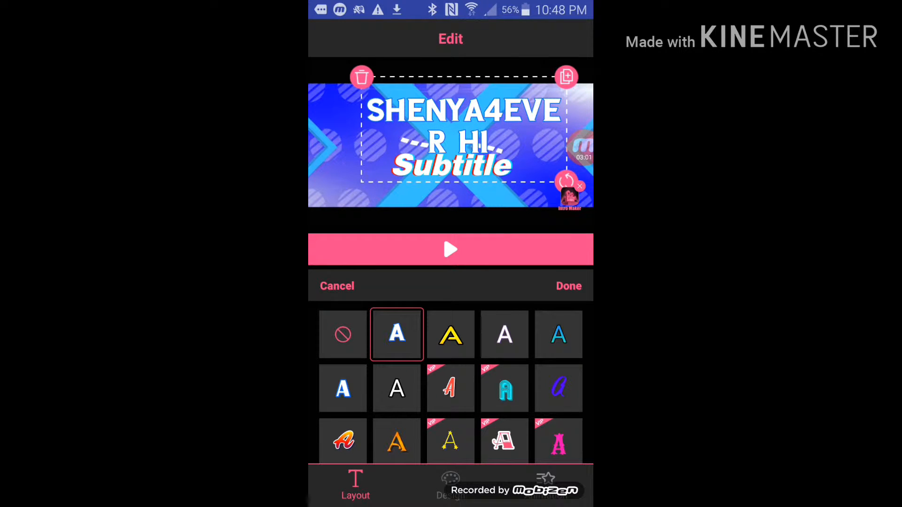
pyautogui.click(396, 388)
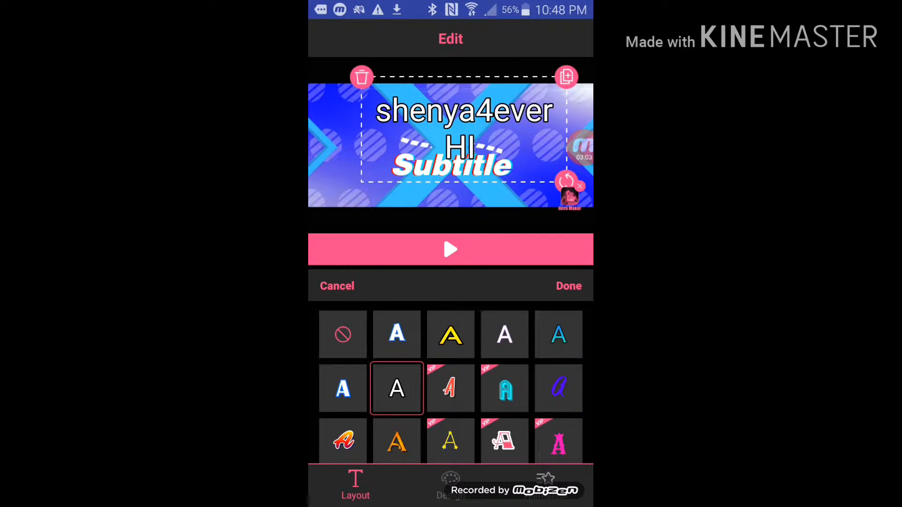
pyautogui.click(557, 334)
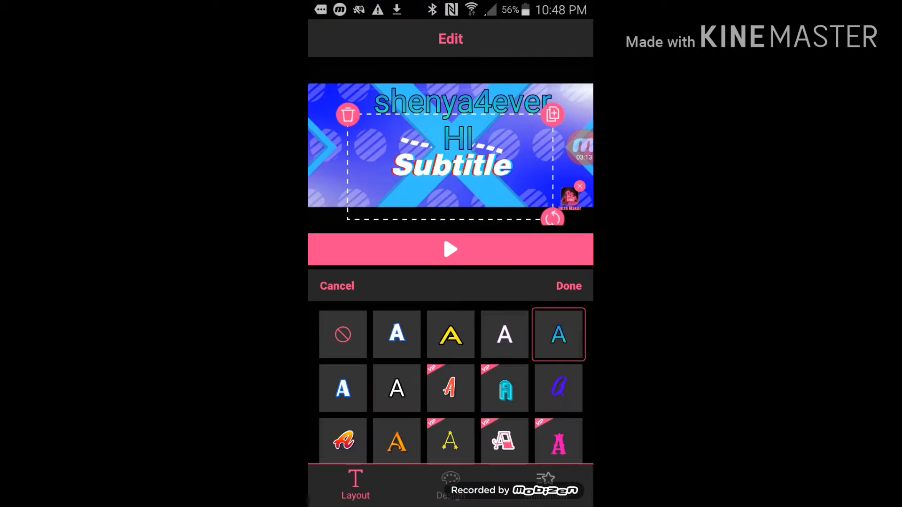
pyautogui.click(449, 165)
pyautogui.write('S')
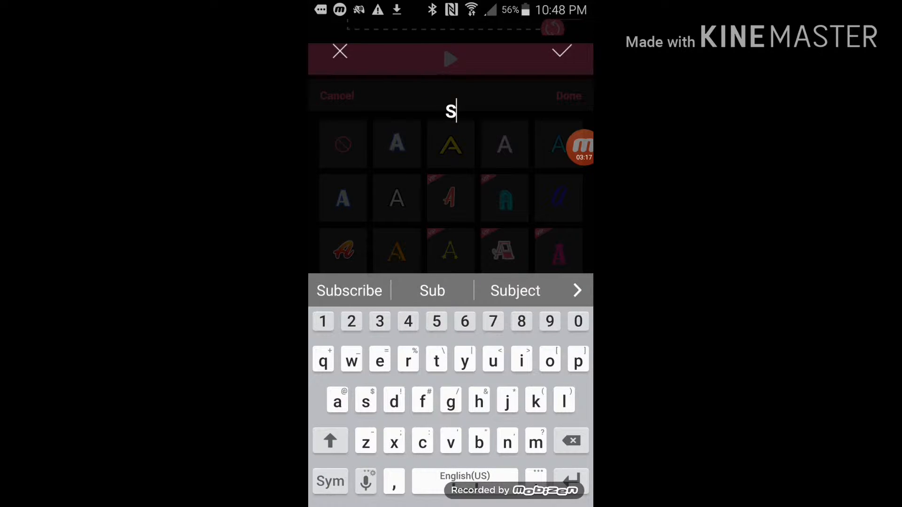
# Step: Set the subtitle to 'Subscribe' and dismiss the VIP upgrade offer
pyautogui.write('ubscribe')
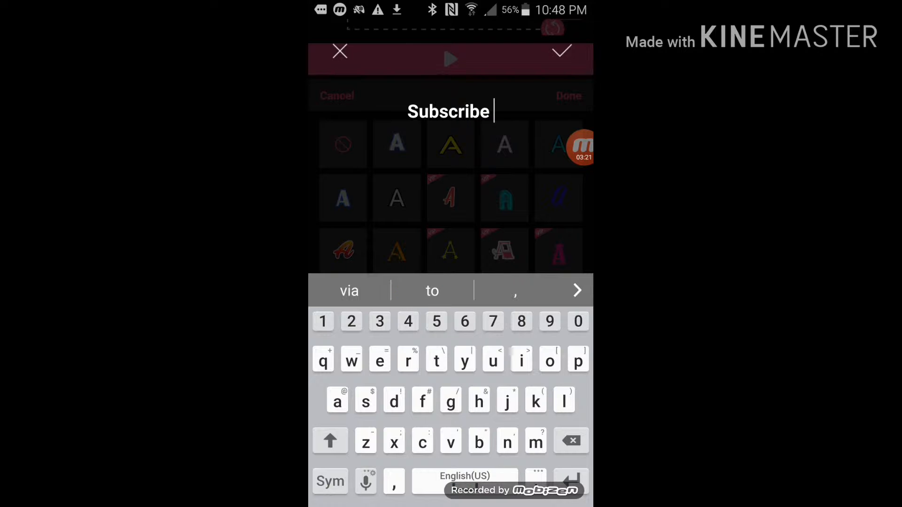
pyautogui.click(561, 50)
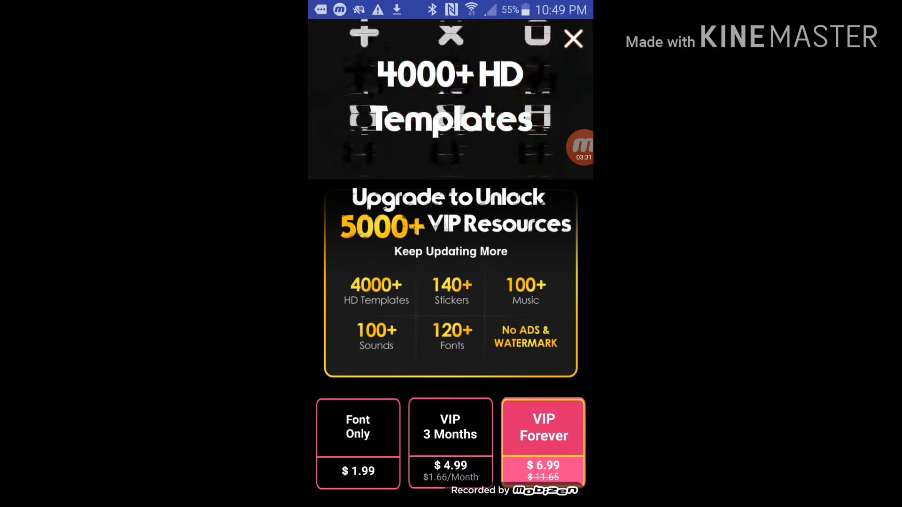
pyautogui.click(573, 37)
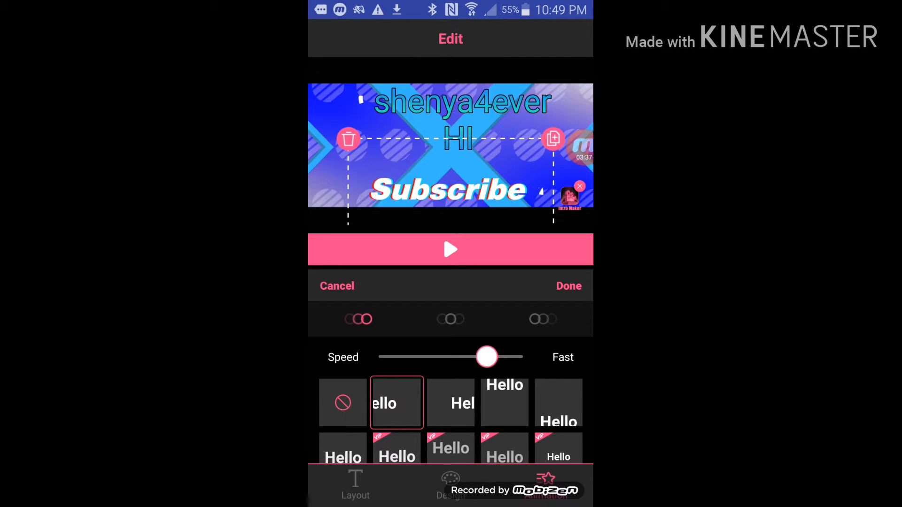
# Step: Give the Subscribe subtitle a sliding entrance animation
pyautogui.click(450, 403)
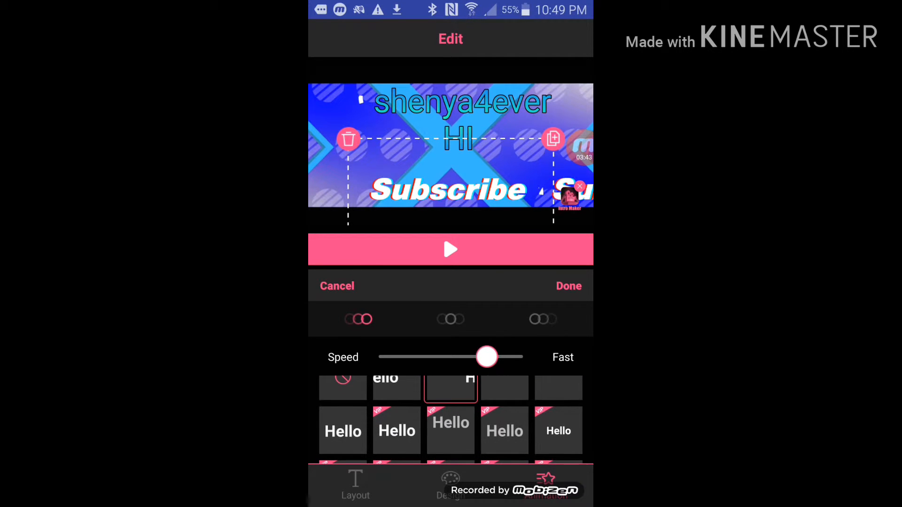
pyautogui.click(342, 430)
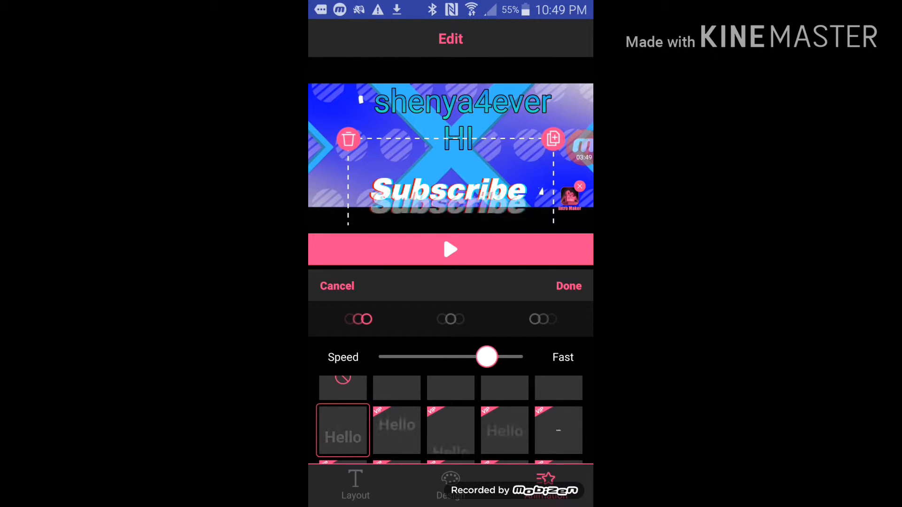
pyautogui.click(567, 286)
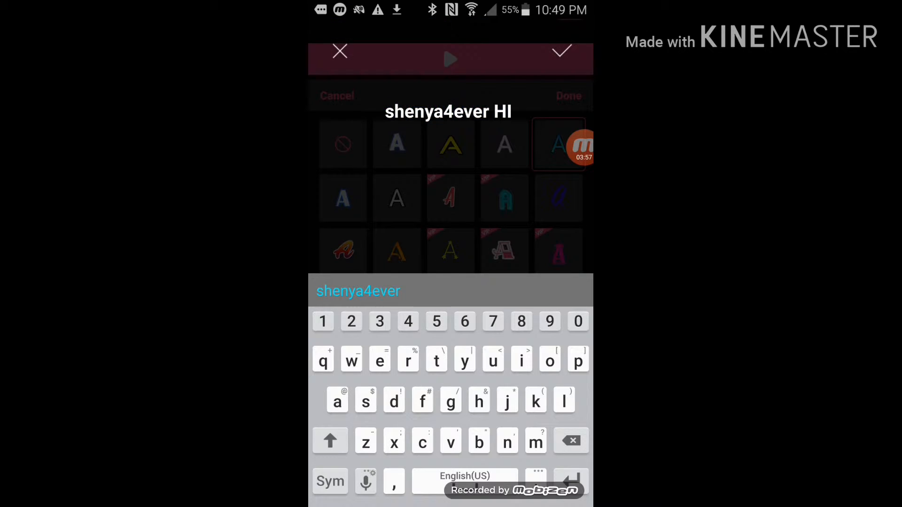
# Step: Confirm the 'shenya4ever HI' title wording and give it an entrance animation
pyautogui.click(562, 50)
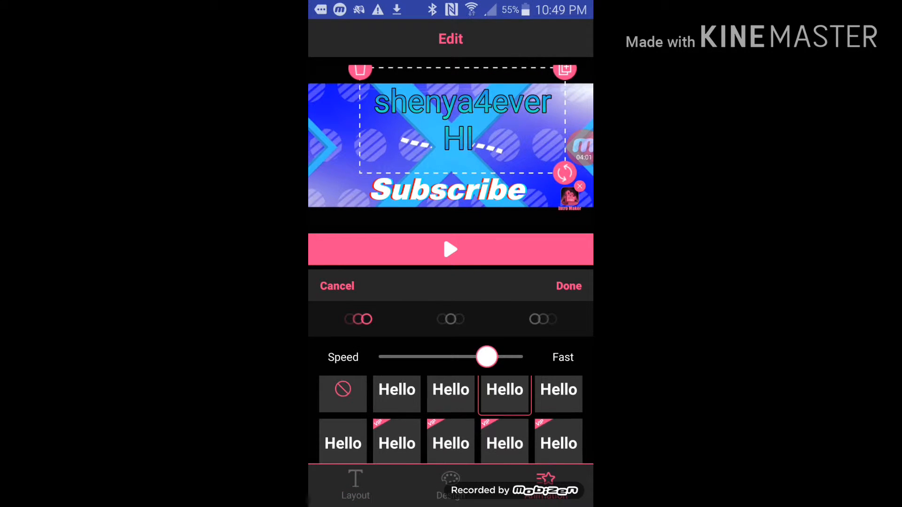
pyautogui.click(396, 389)
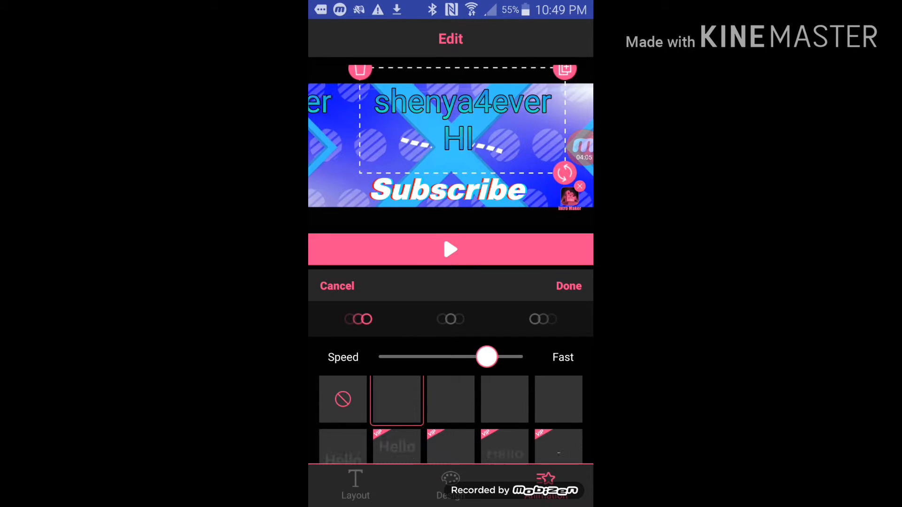
pyautogui.click(568, 286)
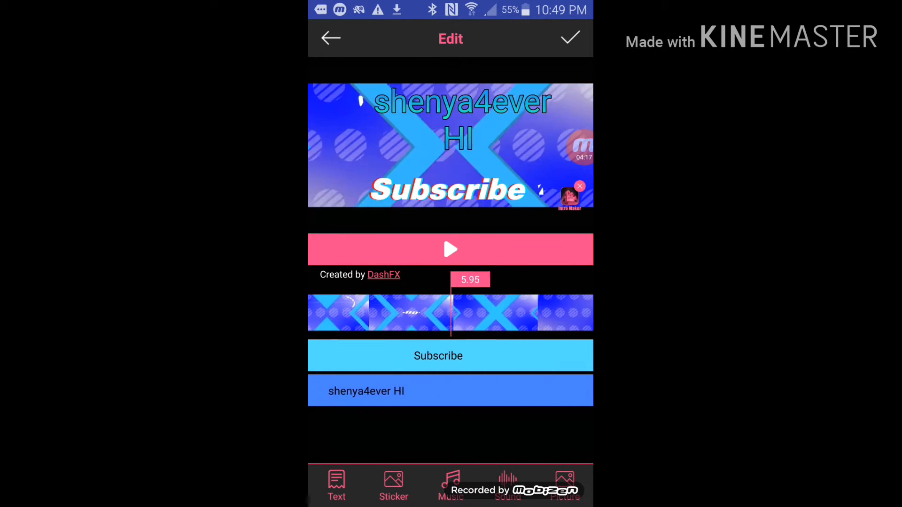
# Step: Add Battle_Scars.m4a from the music library and preview the intro with sound
pyautogui.click(450, 486)
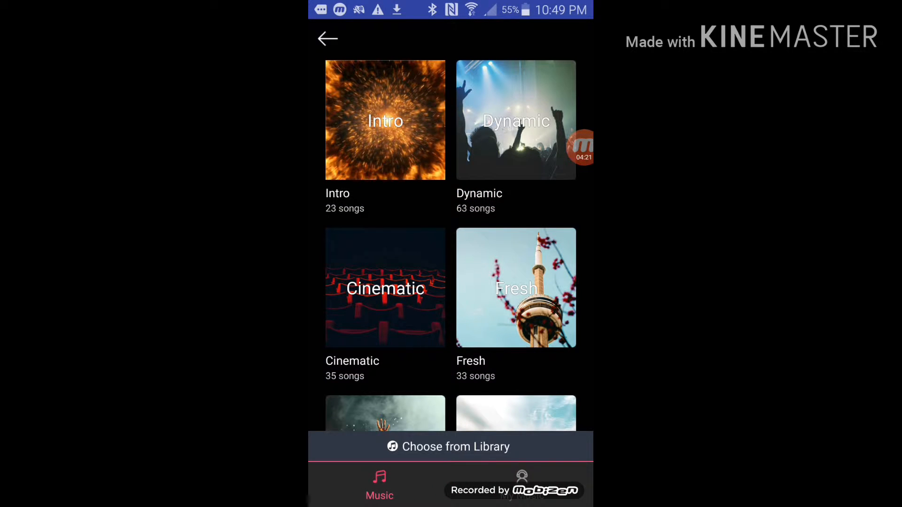
pyautogui.click(385, 120)
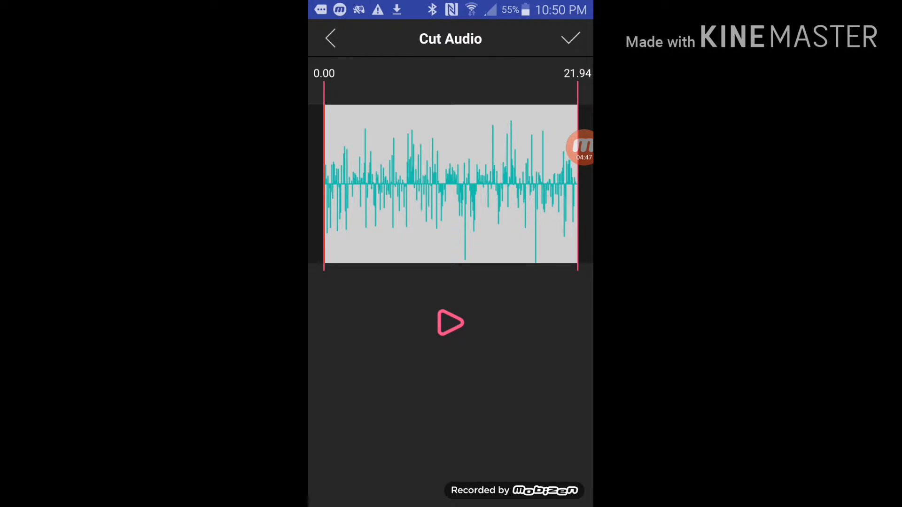
pyautogui.click(570, 38)
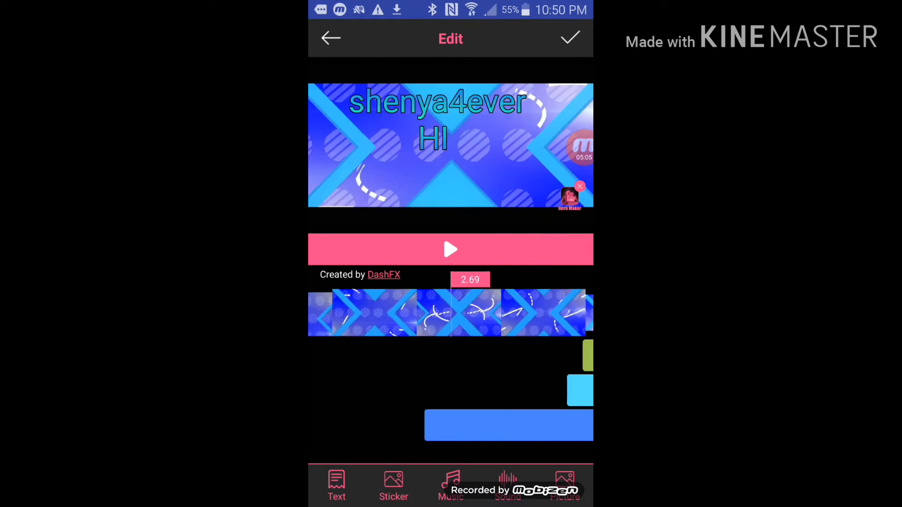
pyautogui.click(450, 249)
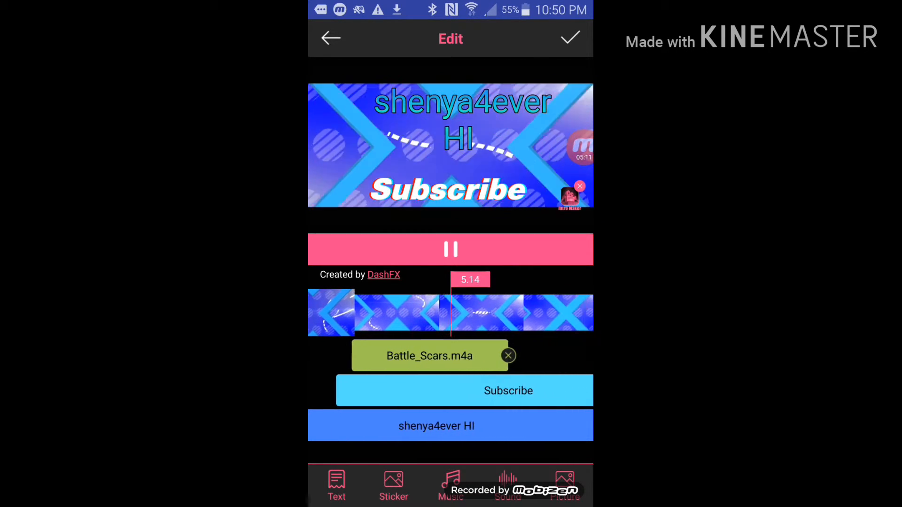
pyautogui.click(450, 248)
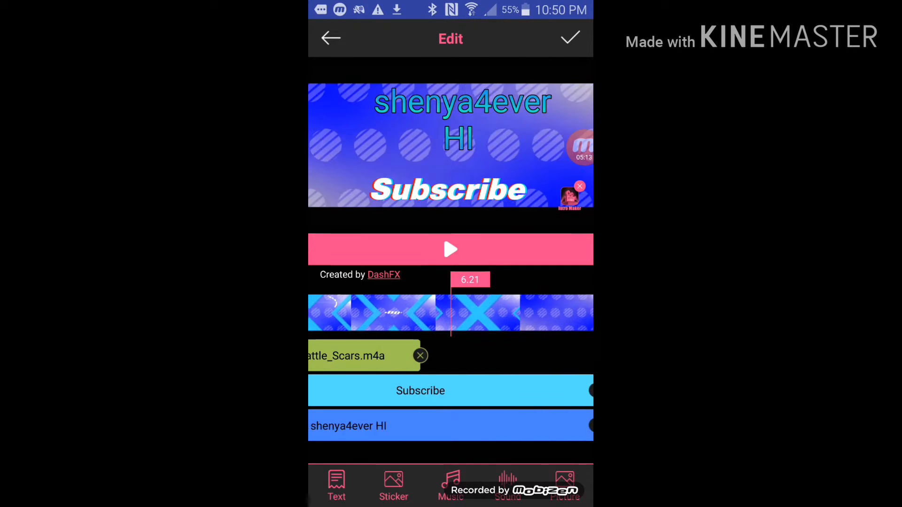
# Step: Add a thumbs-up sticker and place it left of the HI title
pyautogui.click(420, 355)
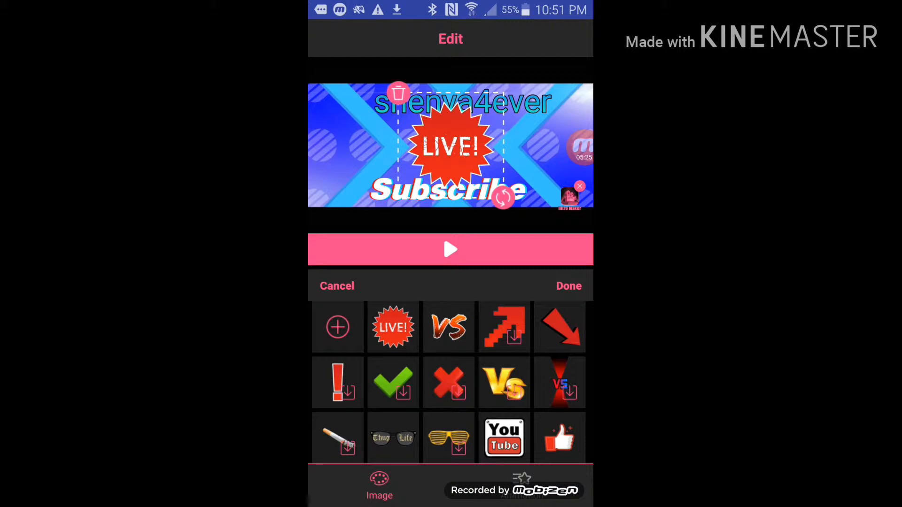
pyautogui.click(504, 438)
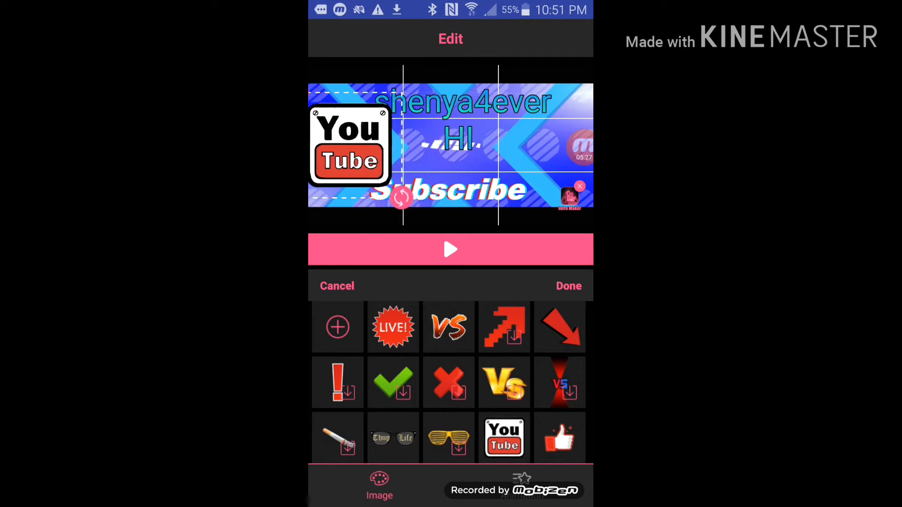
pyautogui.moveTo(347, 146); pyautogui.dragTo(460, 133)
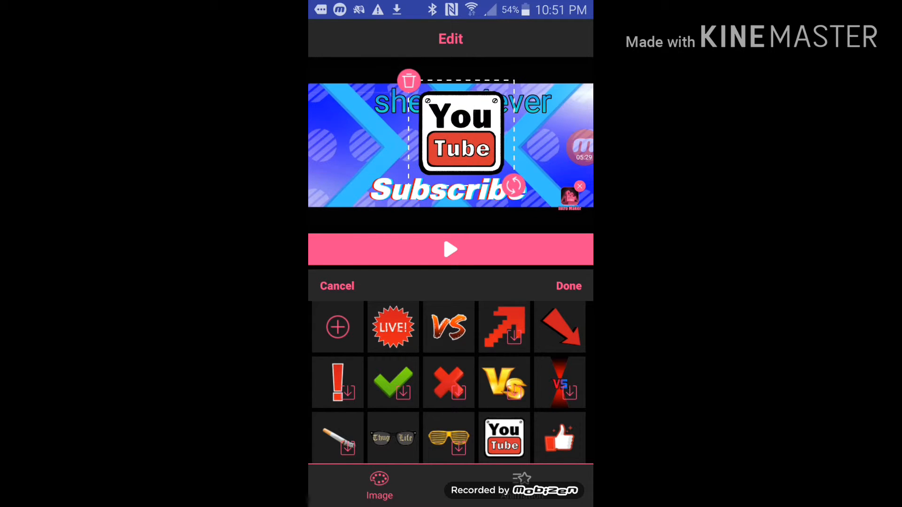
pyautogui.scroll(-3)
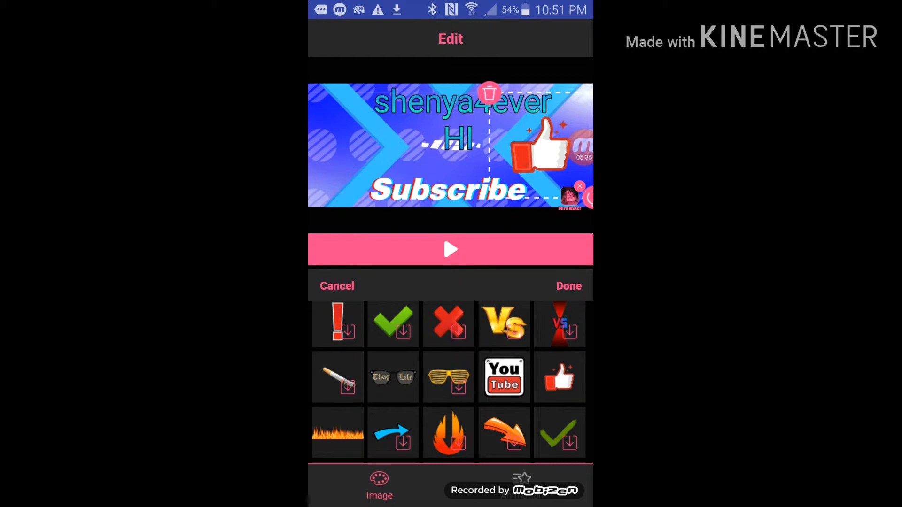
pyautogui.moveTo(537, 144); pyautogui.dragTo(454, 155)
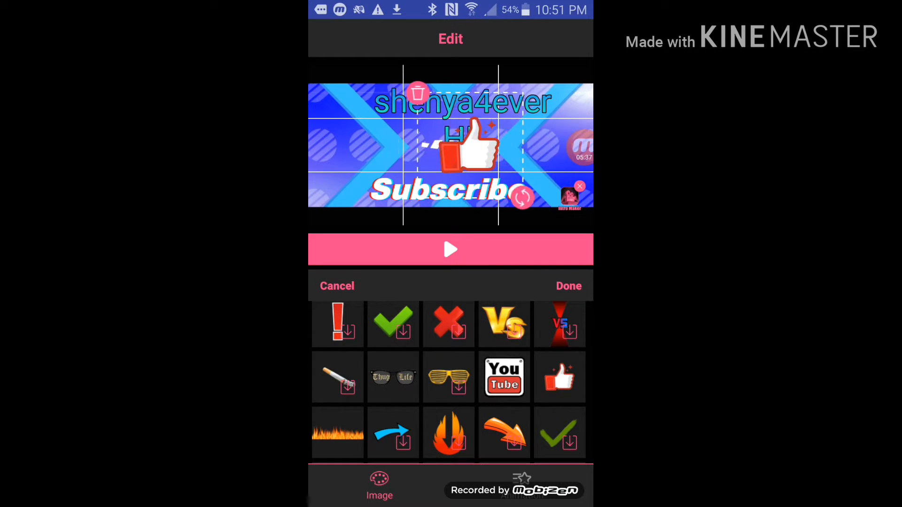
pyautogui.moveTo(460, 147); pyautogui.dragTo(368, 147)
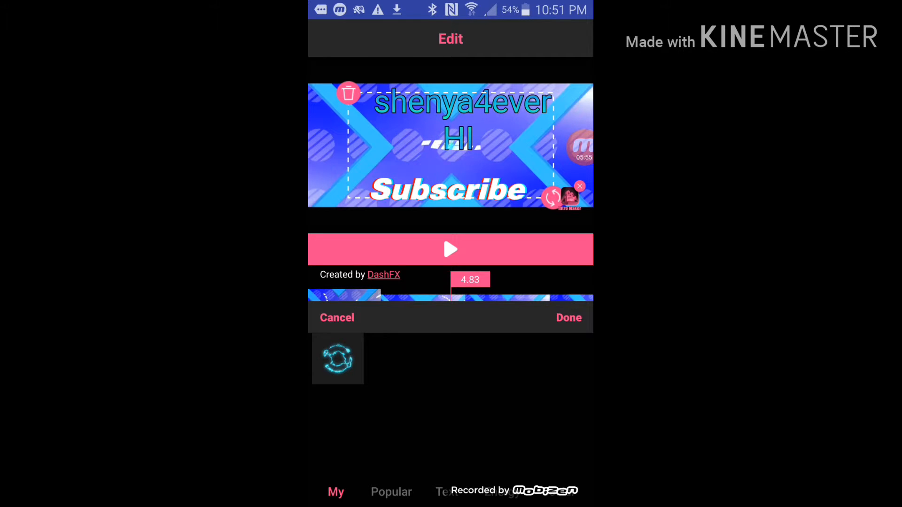
# Step: Add a shocked emoji sticker and place it right of the HI title
pyautogui.click(568, 317)
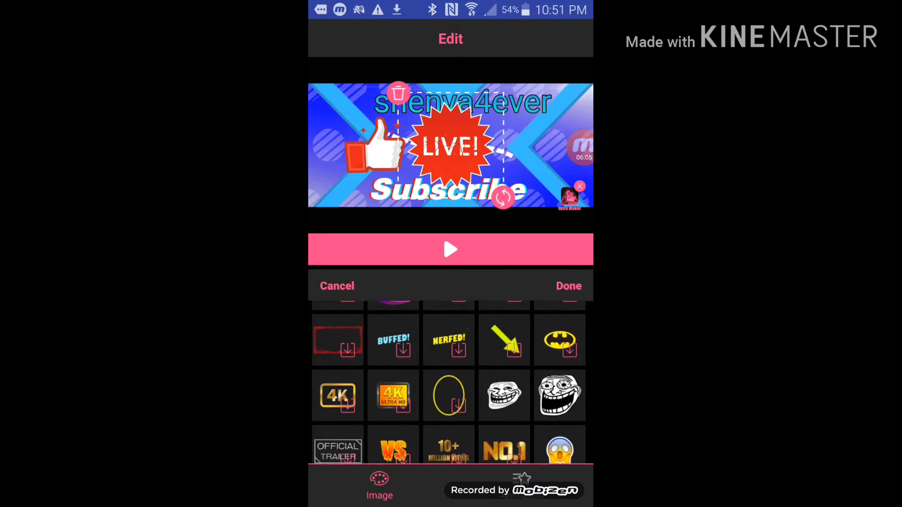
pyautogui.scroll(-3)
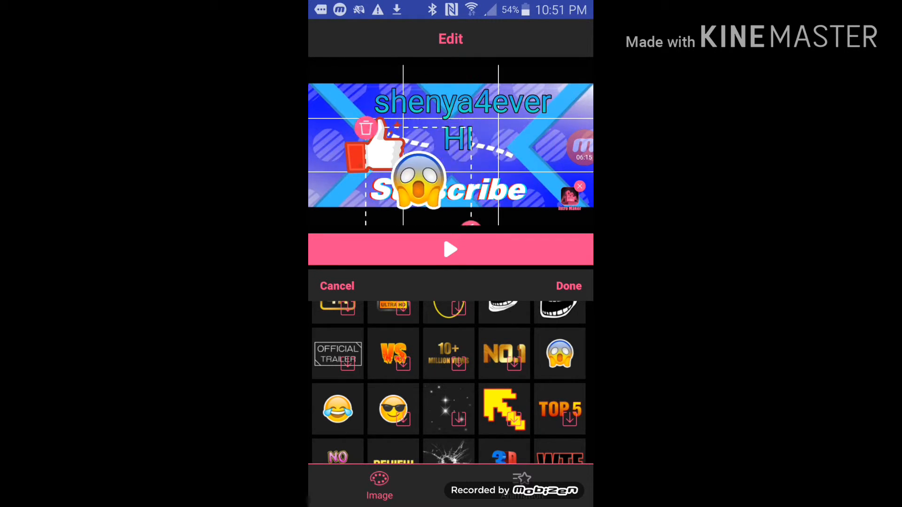
pyautogui.moveTo(422, 181); pyautogui.dragTo(515, 143)
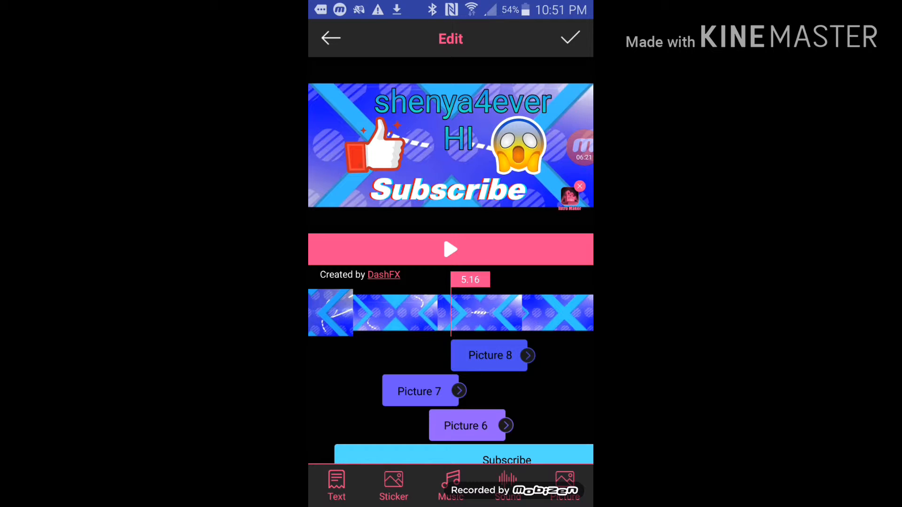
# Step: Add a red speech-bubble sticker beside the HI title as another picture layer
pyautogui.click(394, 486)
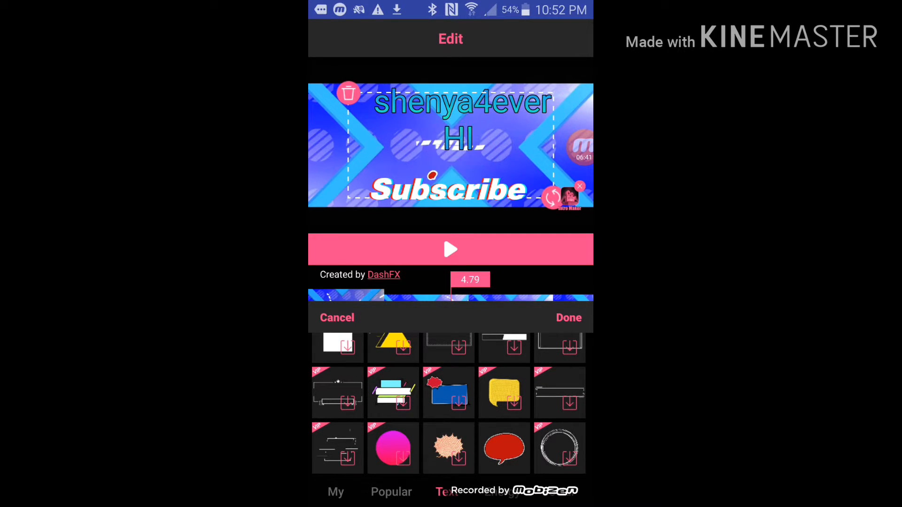
pyautogui.click(503, 447)
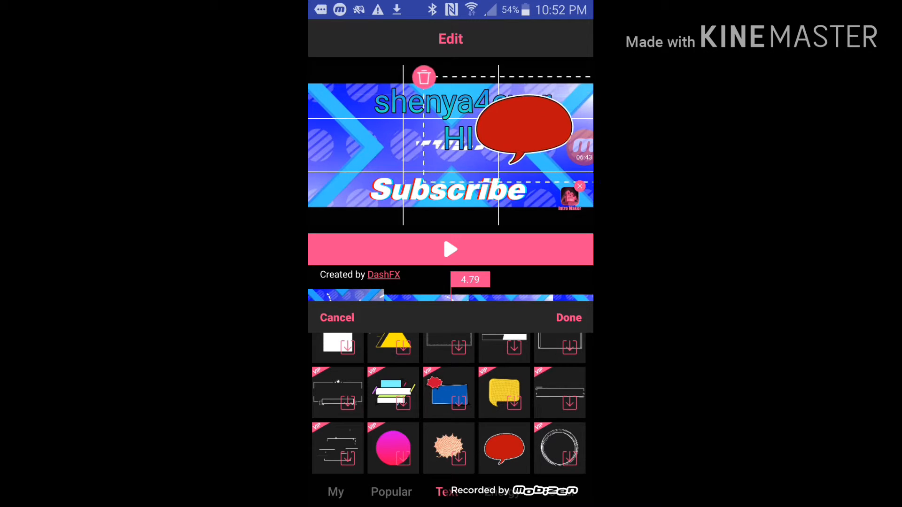
pyautogui.moveTo(520, 124); pyautogui.dragTo(549, 143)
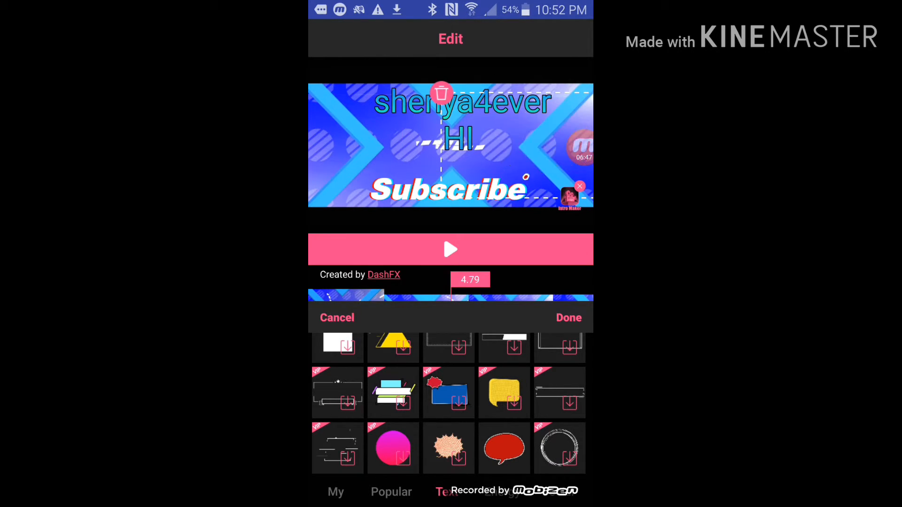
pyautogui.click(503, 448)
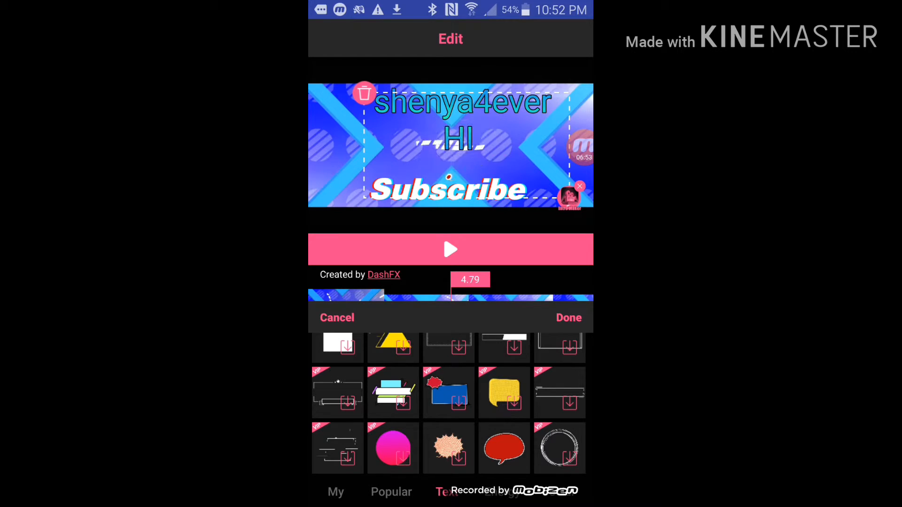
pyautogui.click(503, 449)
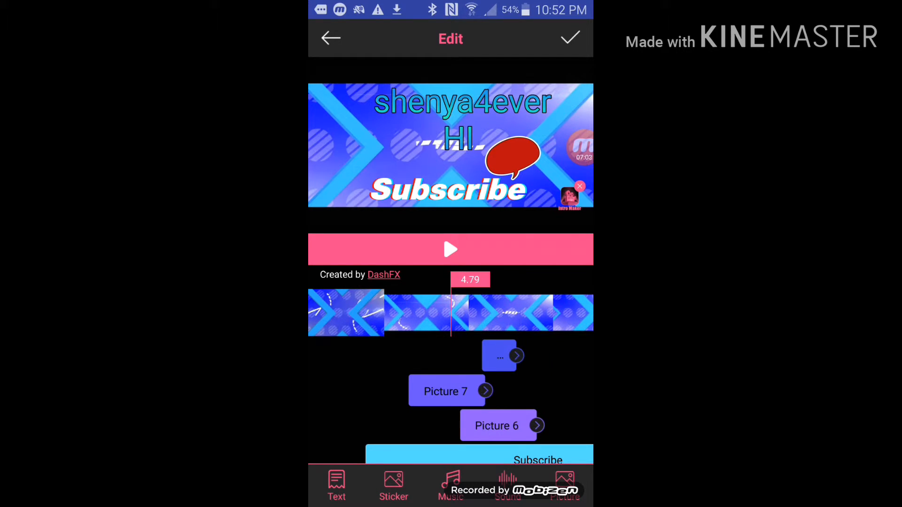
# Step: Finish editing the intro and move on to Thumbnail Maker
pyautogui.click(569, 38)
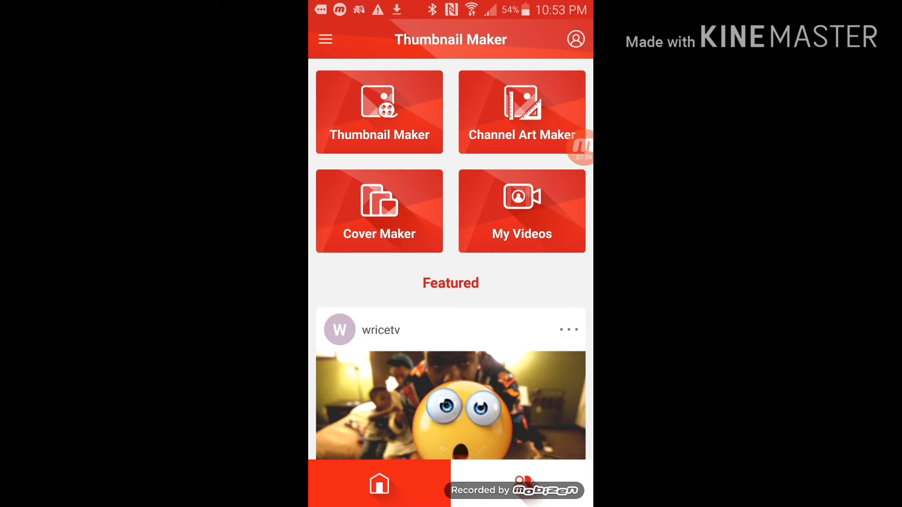
# Step: Start a new thumbnail with the side-by-side two-photo layout and browse Photos for the left-panel selfie
pyautogui.click(379, 111)
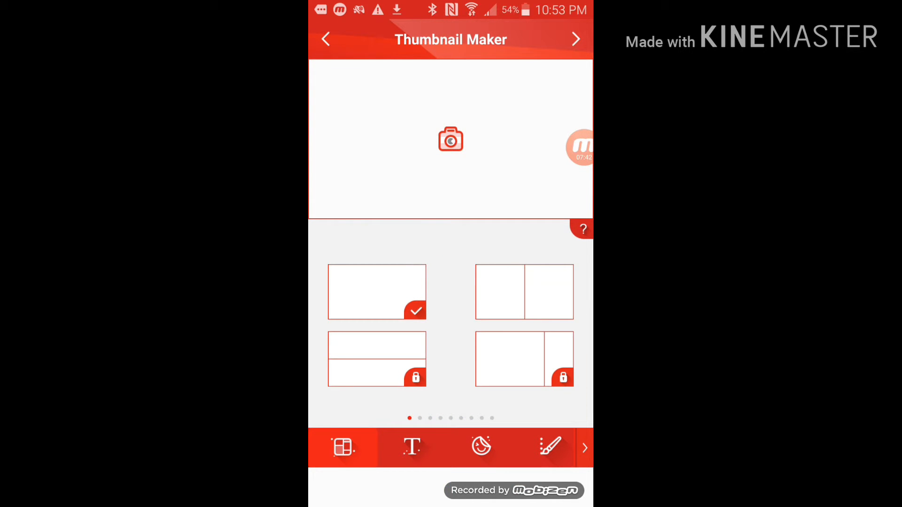
pyautogui.click(525, 292)
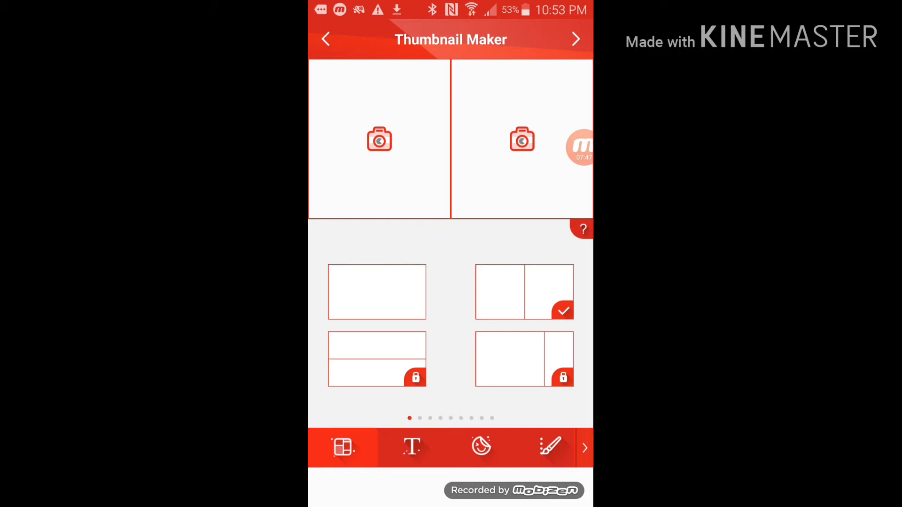
pyautogui.click(379, 140)
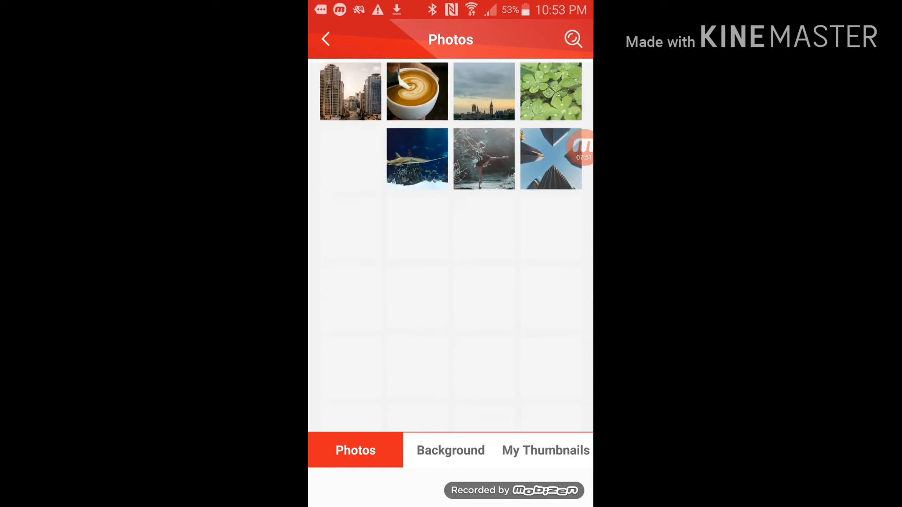
pyautogui.scroll(-3)
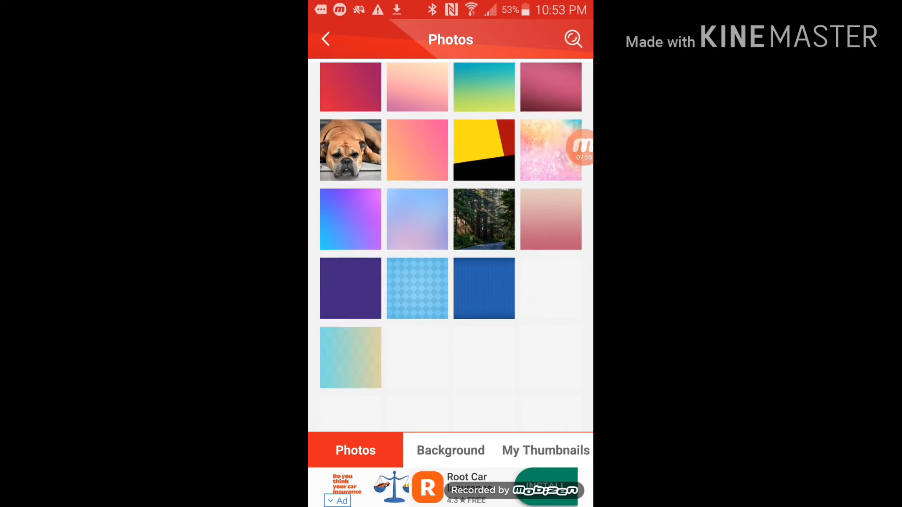
pyautogui.scroll(-3)
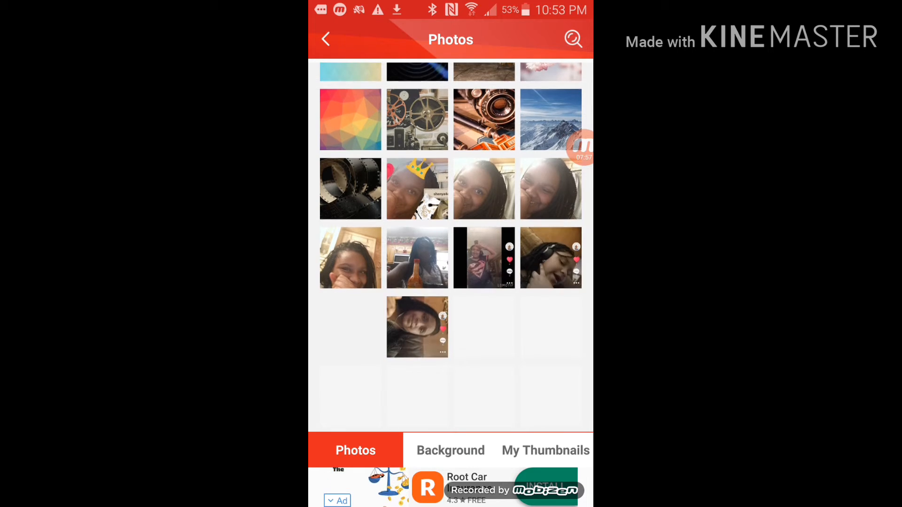
pyautogui.scroll(-3)
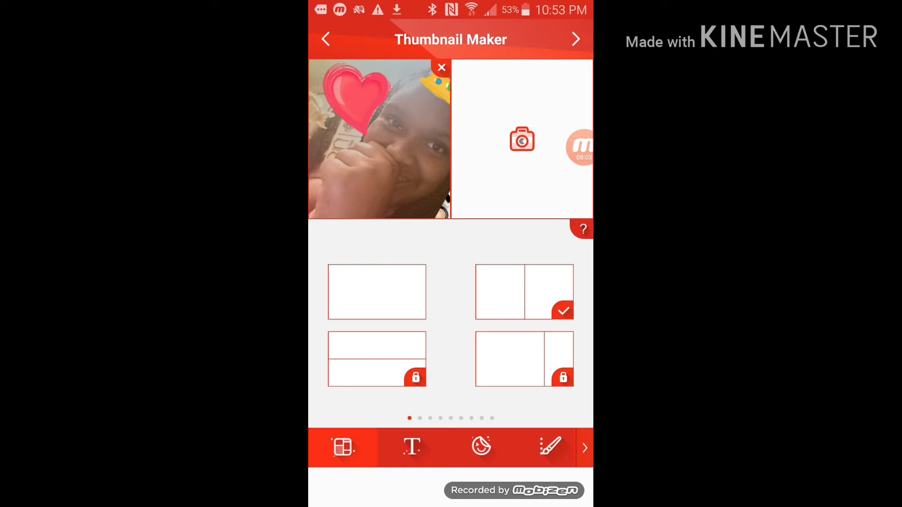
# Step: Add the YouTube subscribe image to the empty right panel
pyautogui.click(521, 139)
pyautogui.write('like and s')
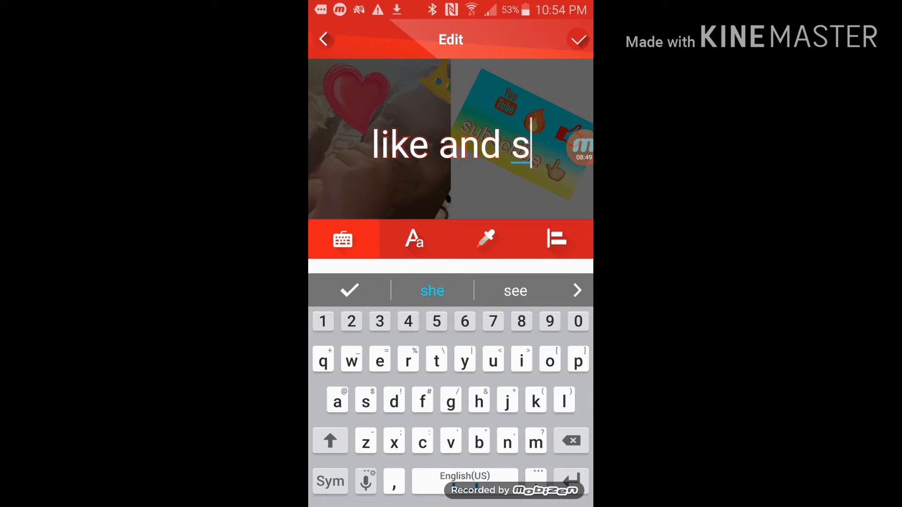
# Step: Finish the 'like and subscribe' caption in orange, right-aligned, and confirm it onto the design
pyautogui.write('ubscribe')
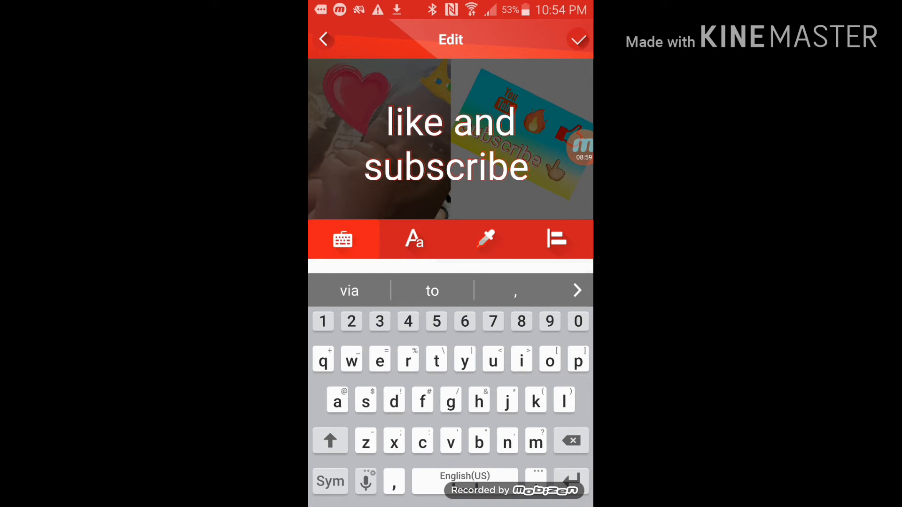
pyautogui.click(413, 239)
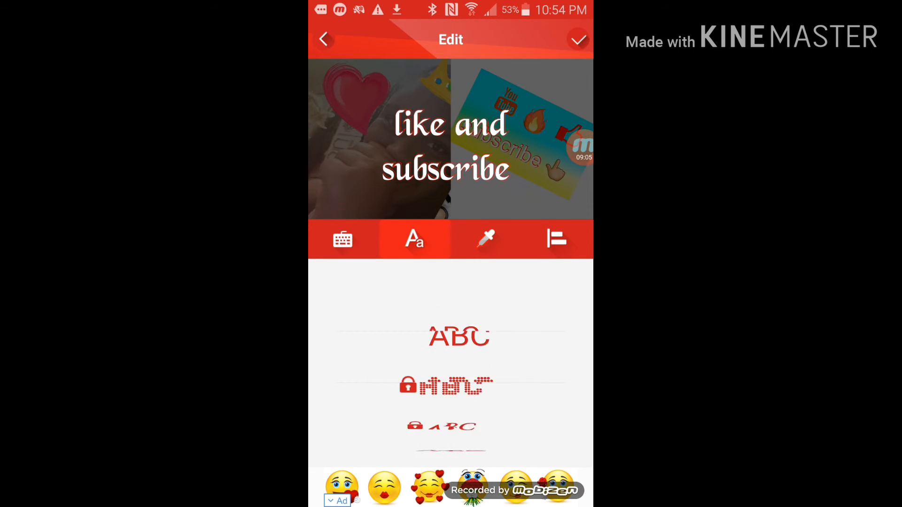
pyautogui.click(485, 240)
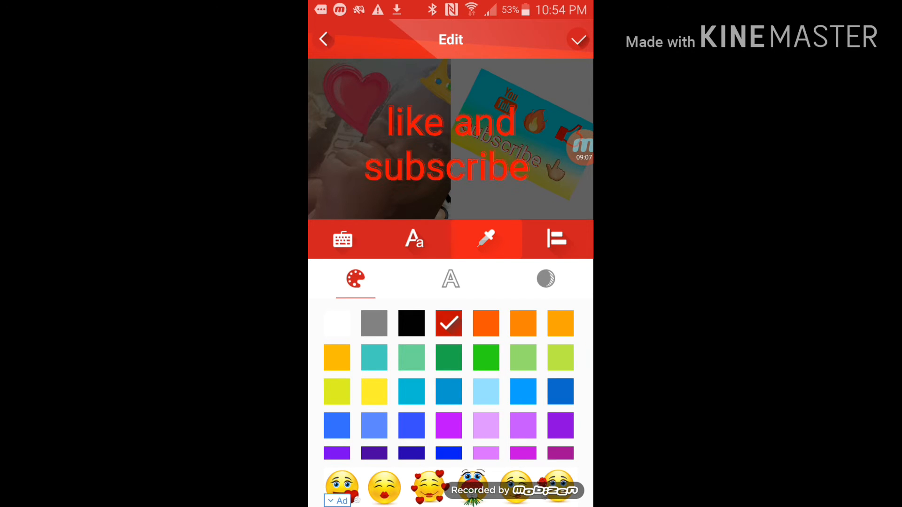
pyautogui.click(555, 240)
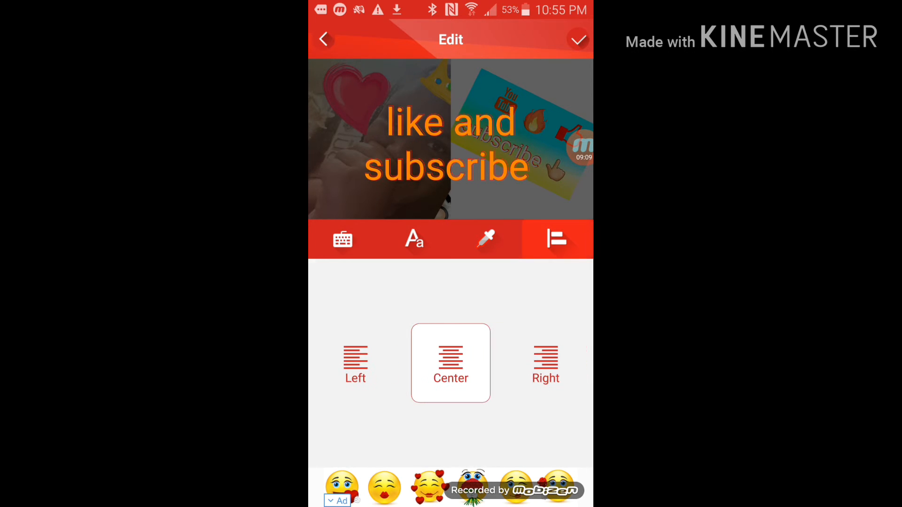
pyautogui.click(544, 362)
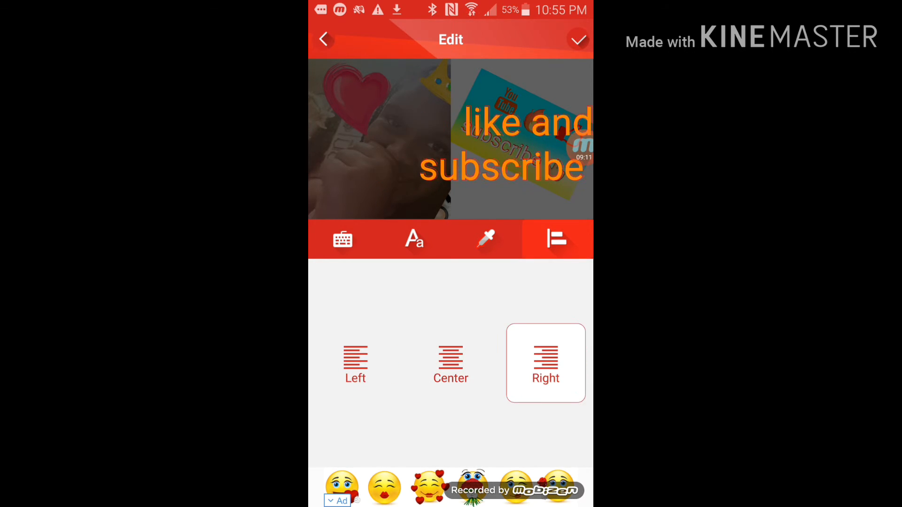
pyautogui.click(450, 363)
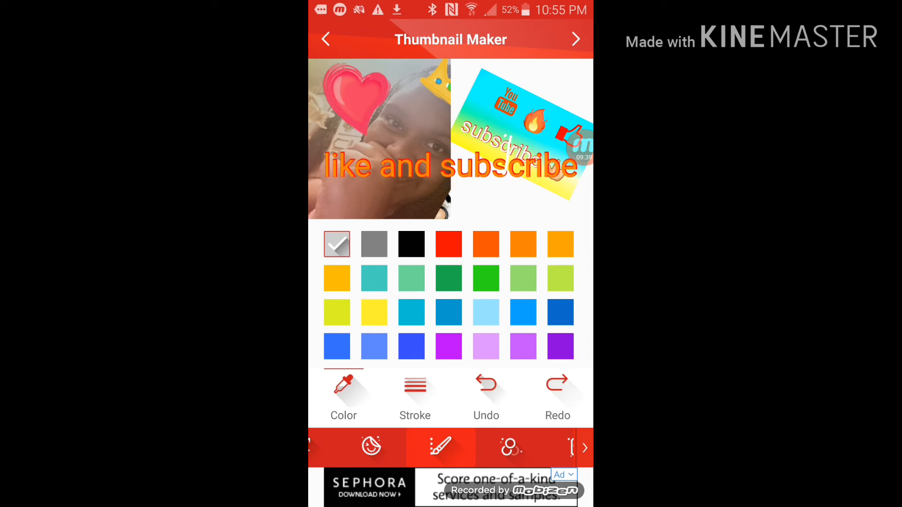
# Step: Add the VS sticker and the red Subscribe arrow sticker, then render the thumbnail with Next
pyautogui.click(538, 447)
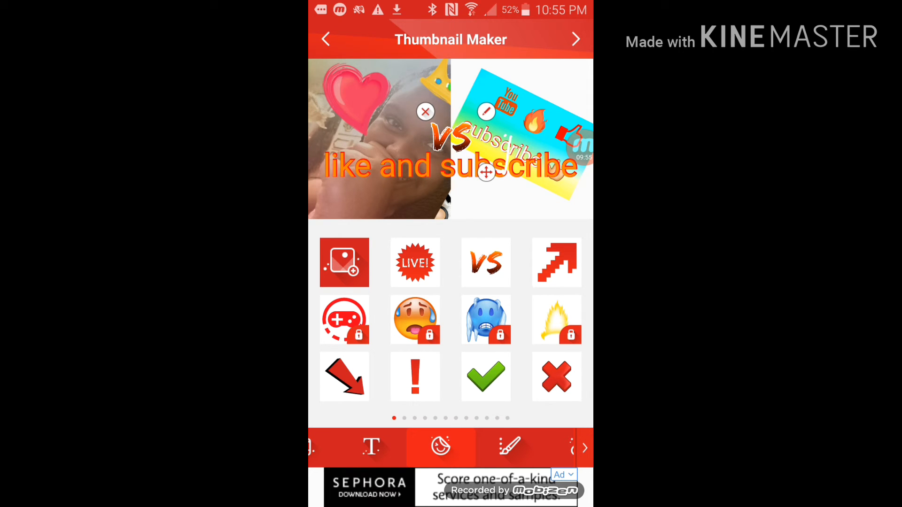
pyautogui.hscroll(-3)
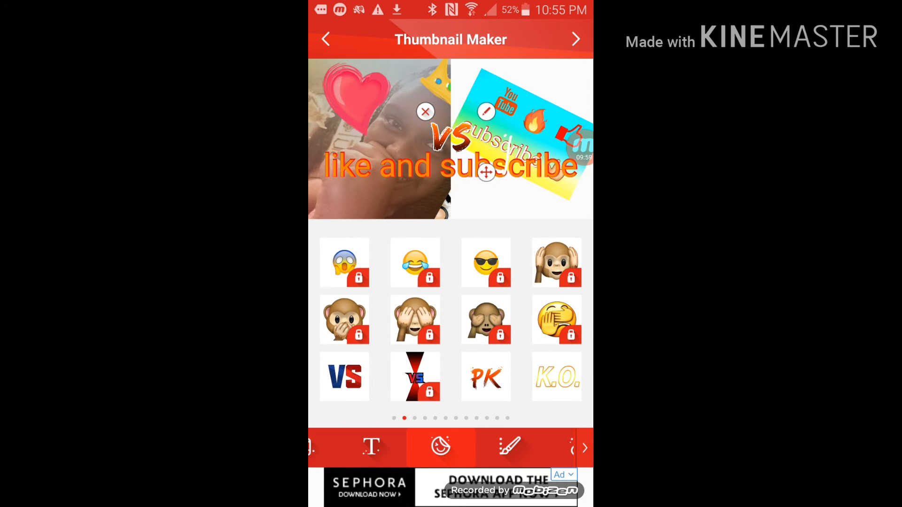
pyautogui.hscroll(-3)
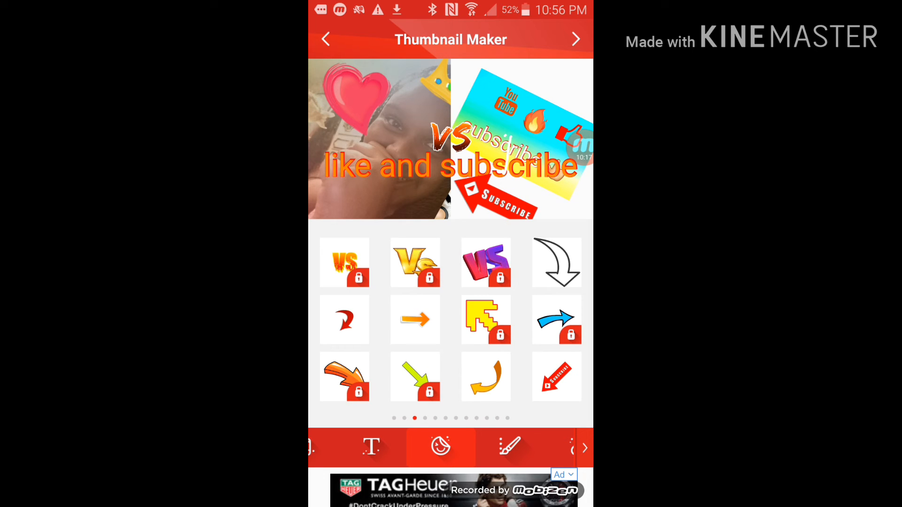
pyautogui.click(414, 262)
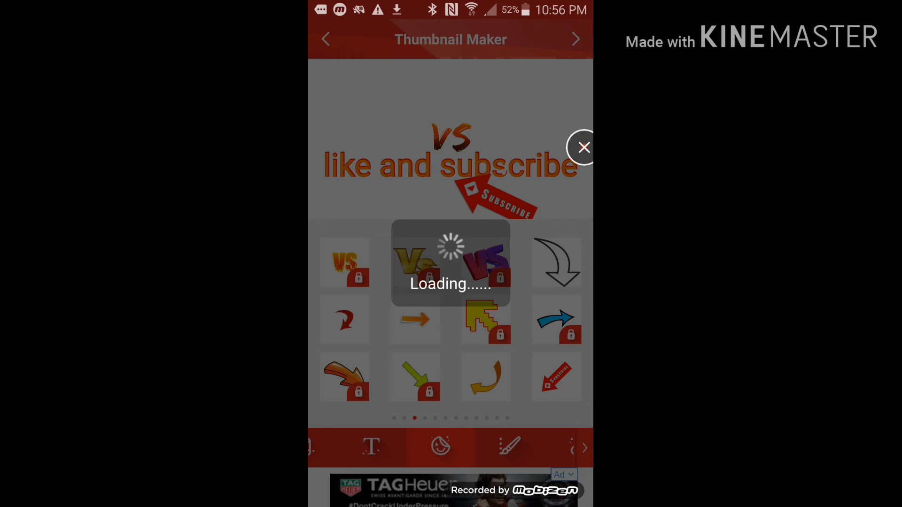
# Step: Try Remove Watermark on the finished thumbnail and dismiss the review offer with Later
pyautogui.click(582, 147)
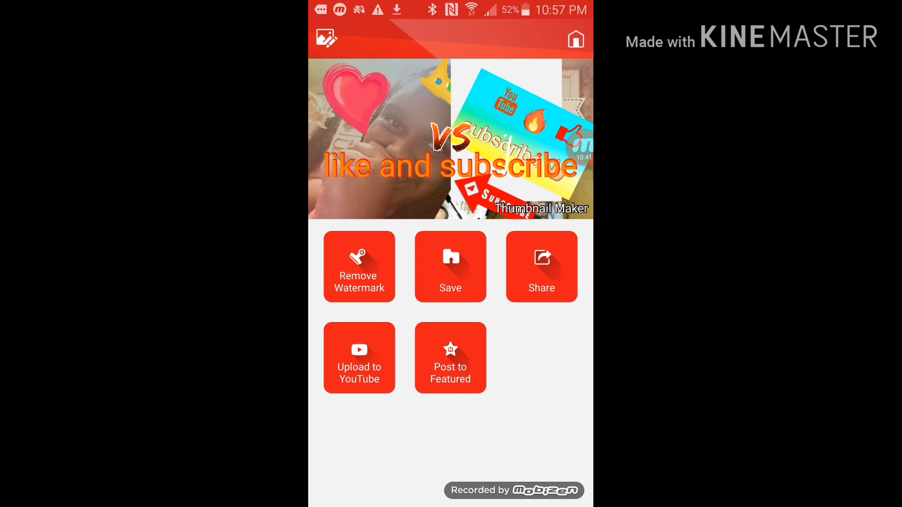
pyautogui.click(359, 266)
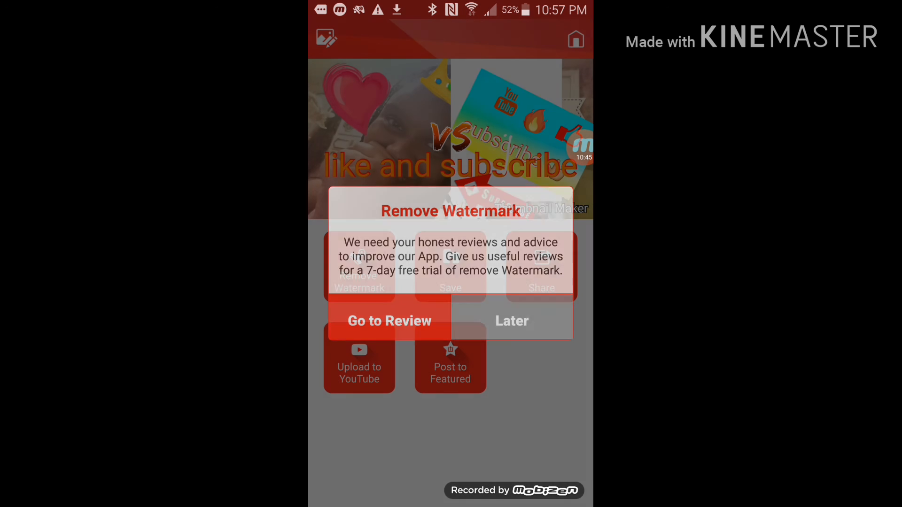
pyautogui.click(511, 322)
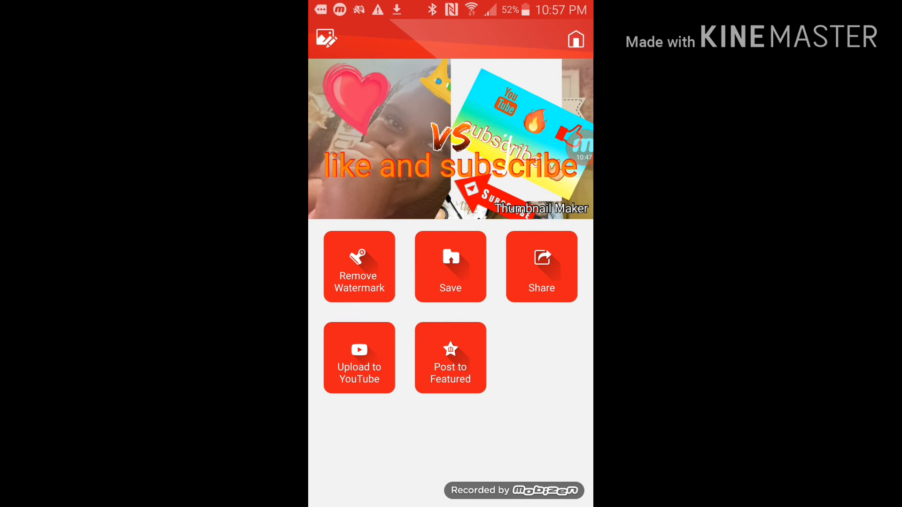